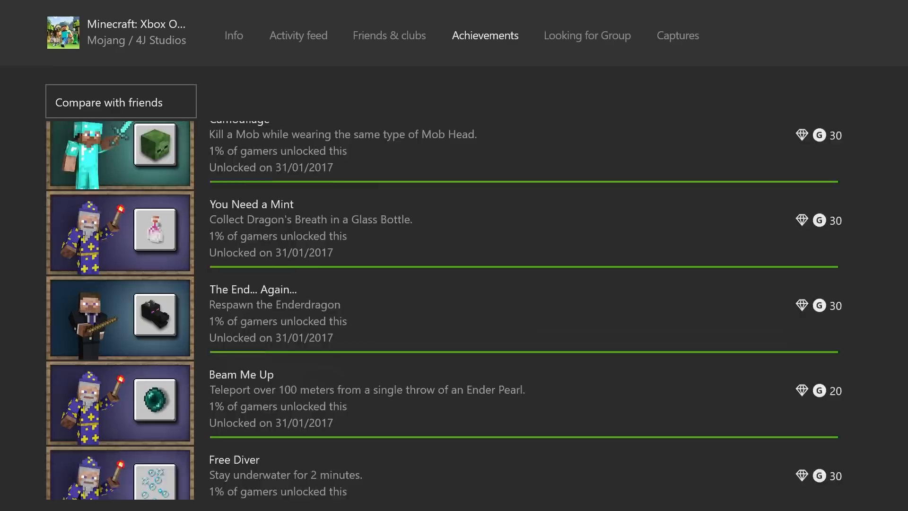
# Return from Minecraft's achievements to the profile's games list showing Minecraft: Xbox One Edition at 97%
pyautogui.scroll(-3)
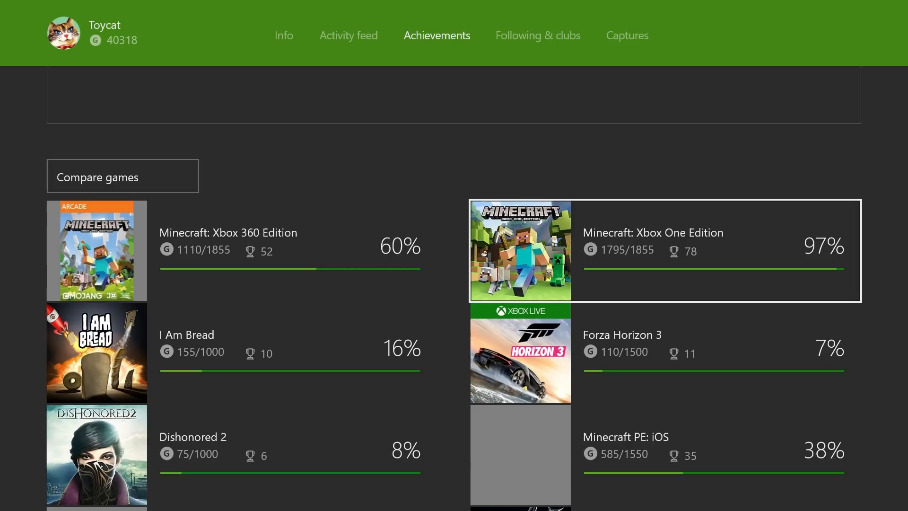
# Browse the games list and reopen Minecraft: Xbox One Edition achievements (1795/1855 gamerscore, 78/80)
pyautogui.scroll(-3)
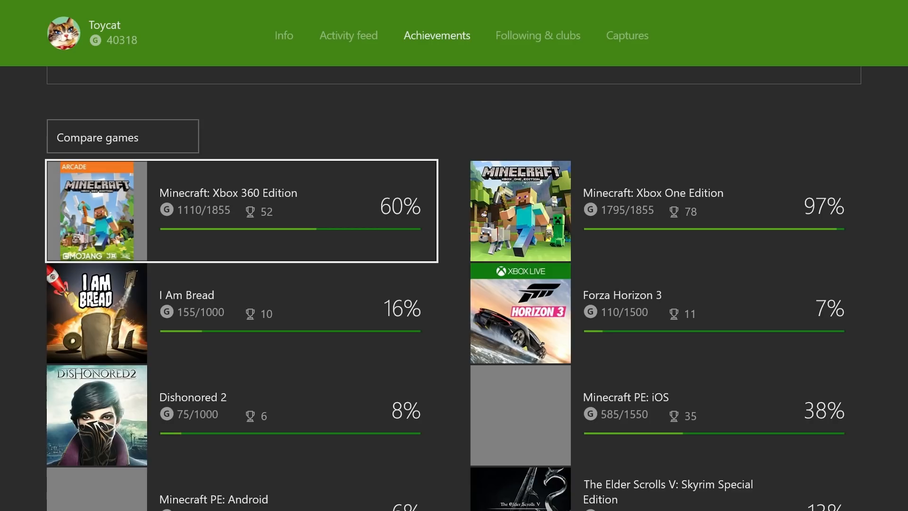
pyautogui.scroll(-3)
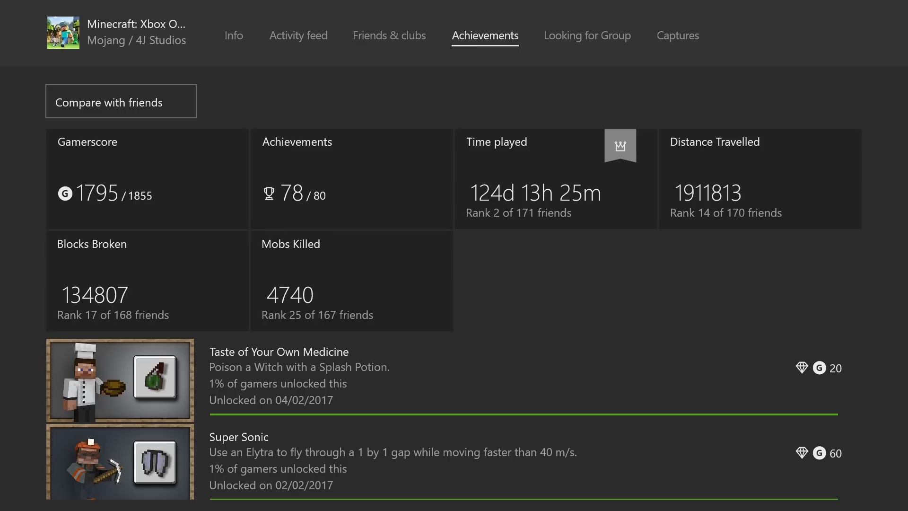
# Switch to Minecraft: Xbox 360 Edition's achievements, showing unlocks like Archer and Iron Man
pyautogui.scroll(-3)
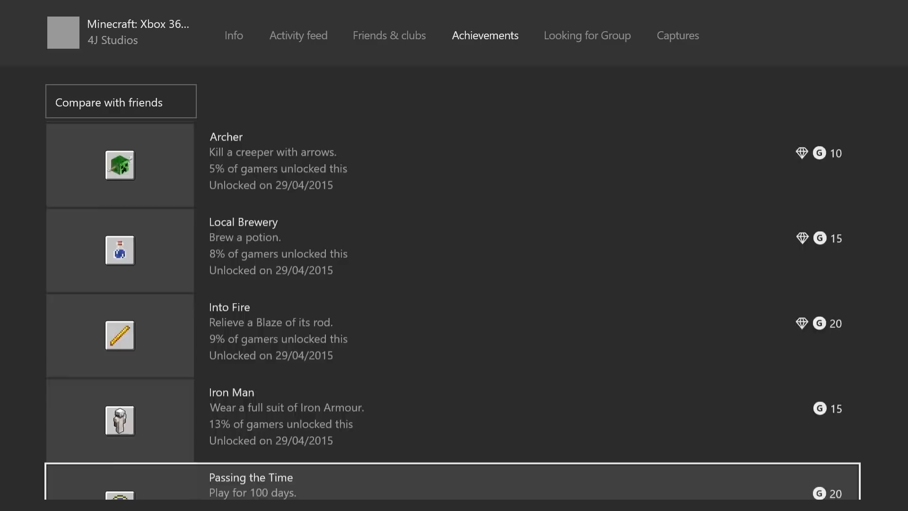
# Switch to Minecraft PE: iOS achievements and browse unlocks such as MOAR Tools and Have a Shearful Day
pyautogui.scroll(-3)
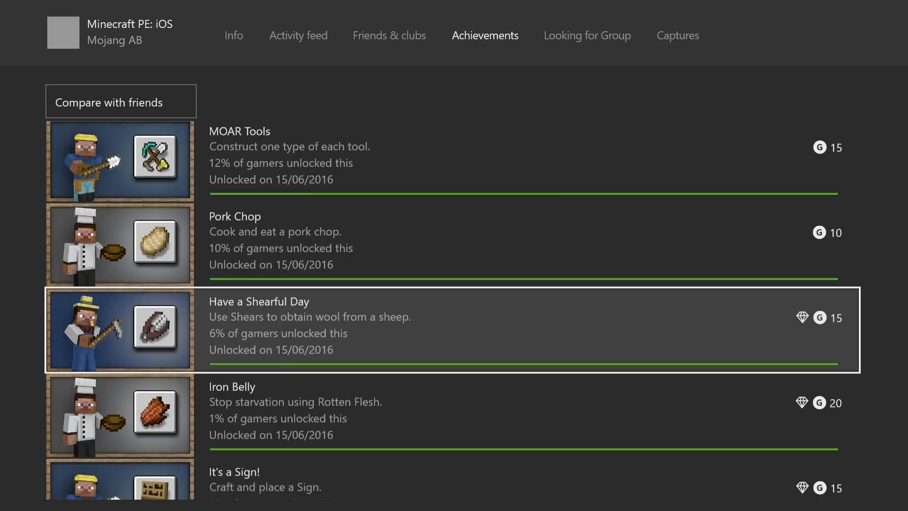
# Leave the PE: iOS list and reopen Minecraft: Xbox One Edition's achievements page
pyautogui.scroll(-3)
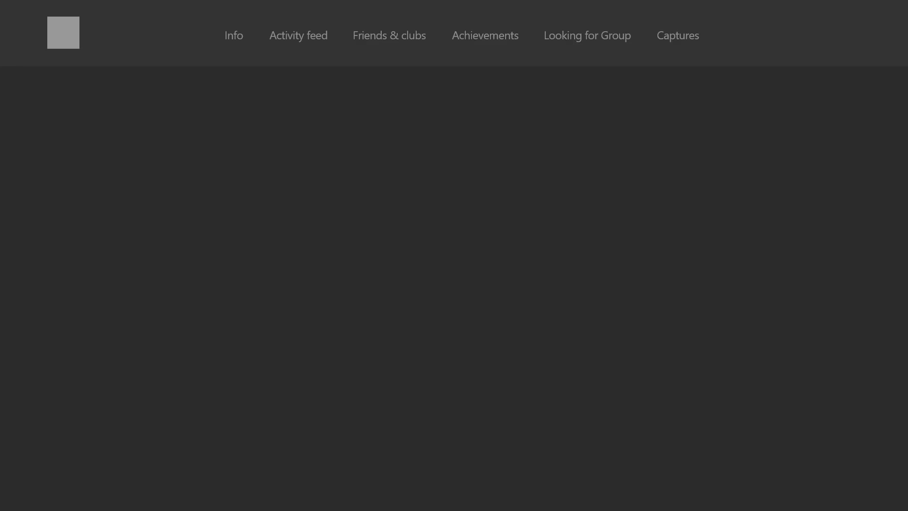
pyautogui.click(485, 36)
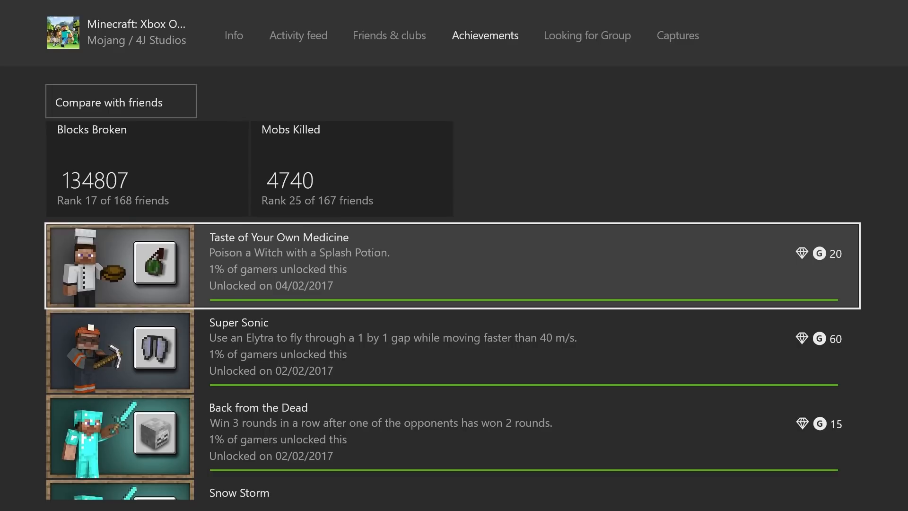
# Scroll the Xbox One Edition achievements past September 2016 down to older unlocks like Sniper Duel and Archer
pyautogui.scroll(-3)
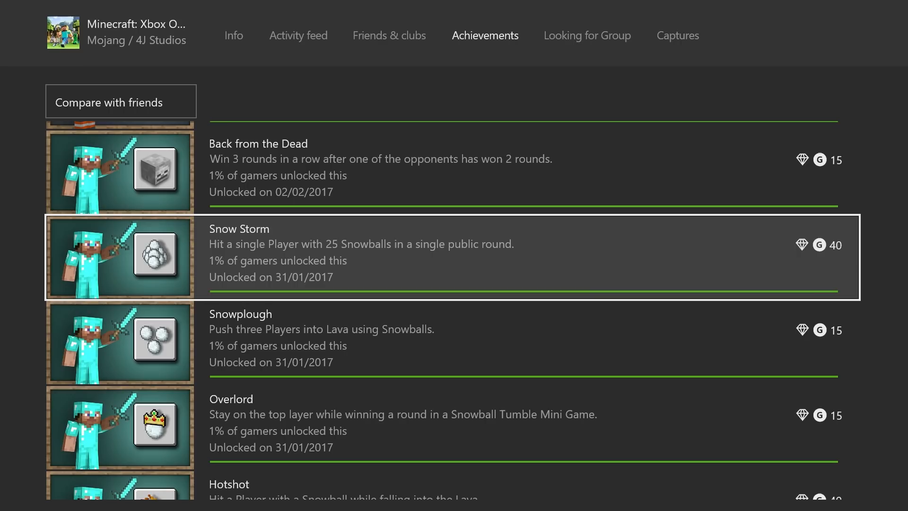
pyautogui.scroll(-3)
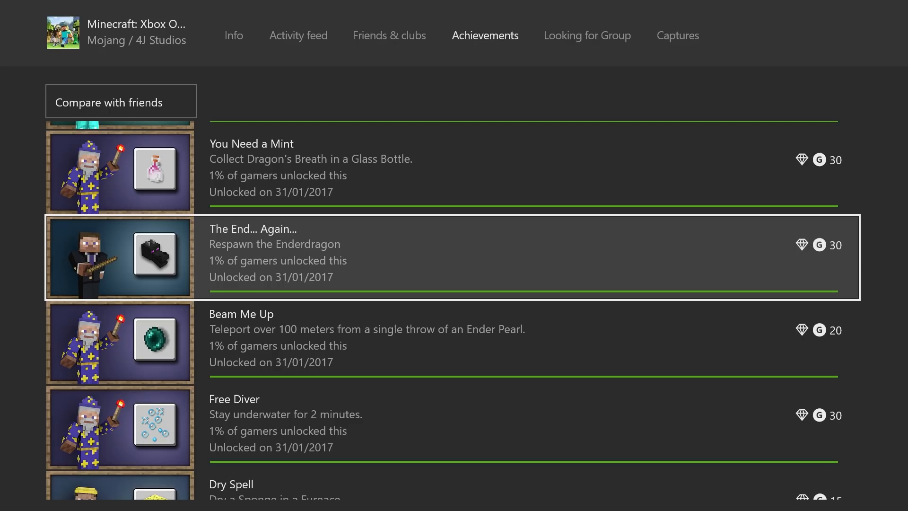
pyautogui.scroll(-3)
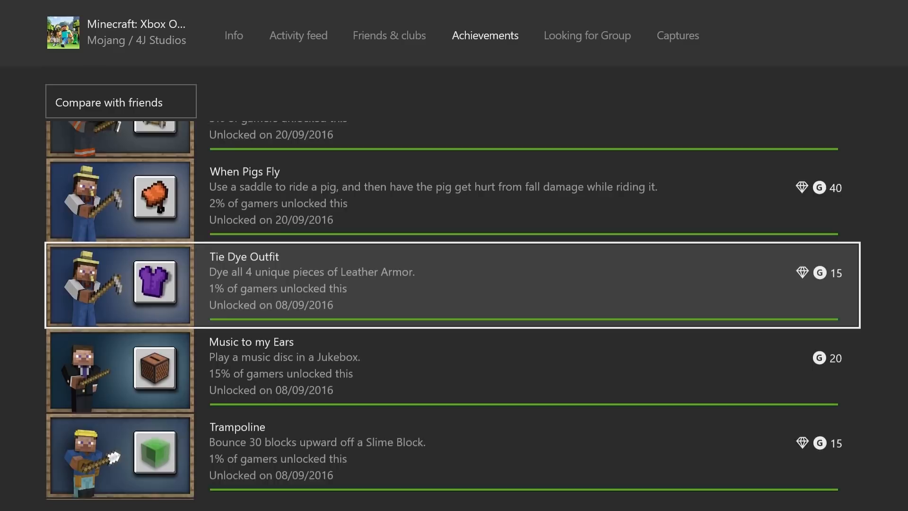
pyautogui.scroll(-3)
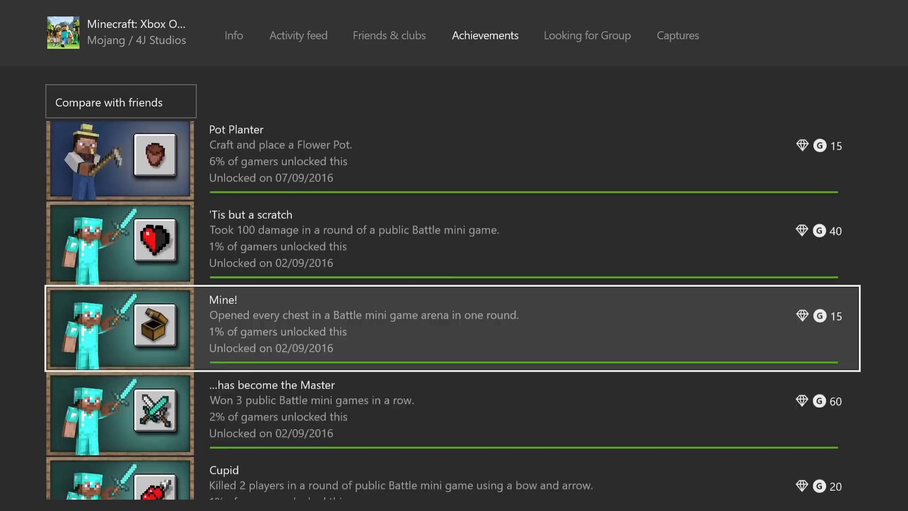
pyautogui.scroll(-3)
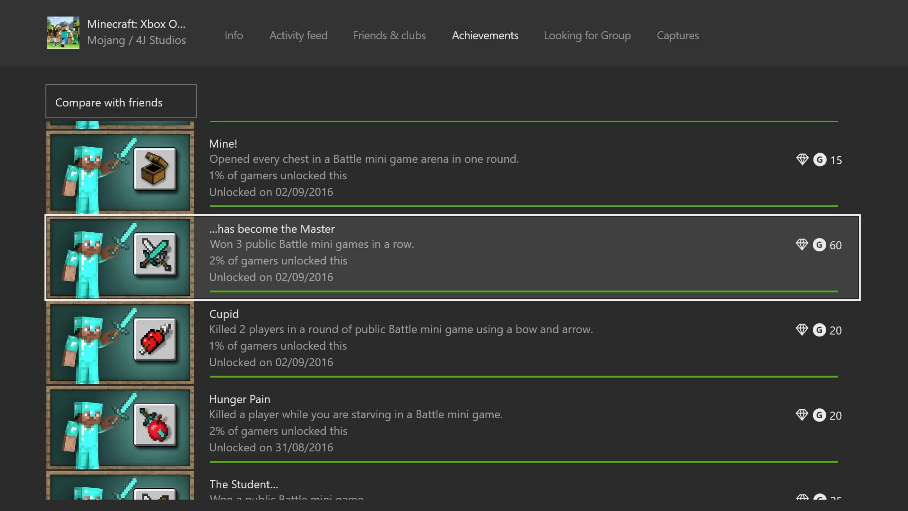
pyautogui.scroll(-3)
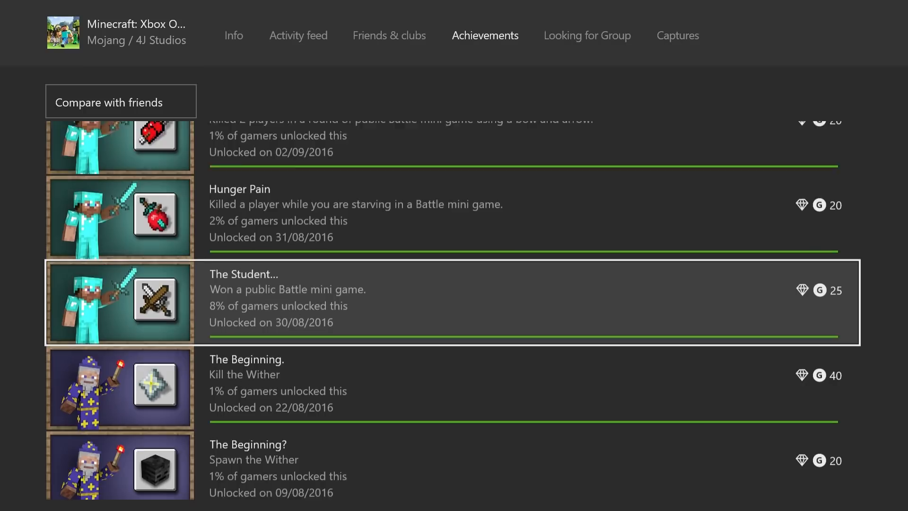
pyautogui.scroll(-3)
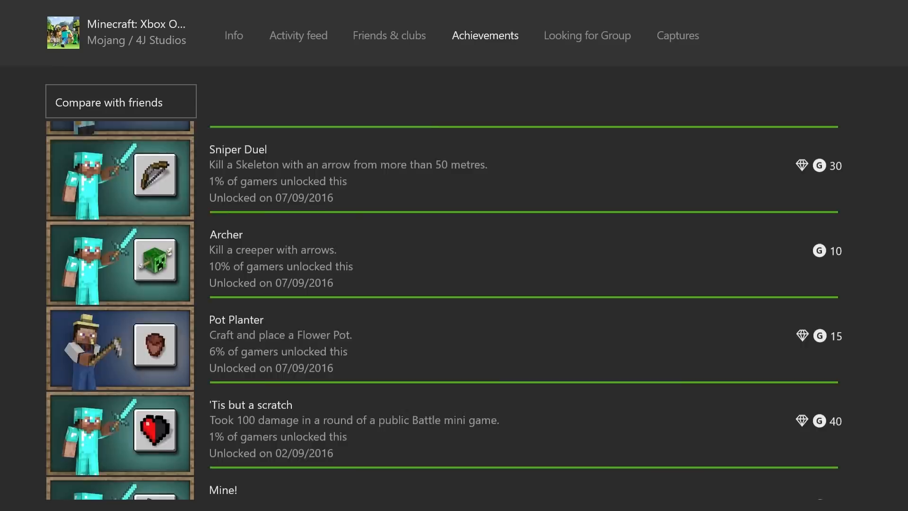
pyautogui.scroll(-3)
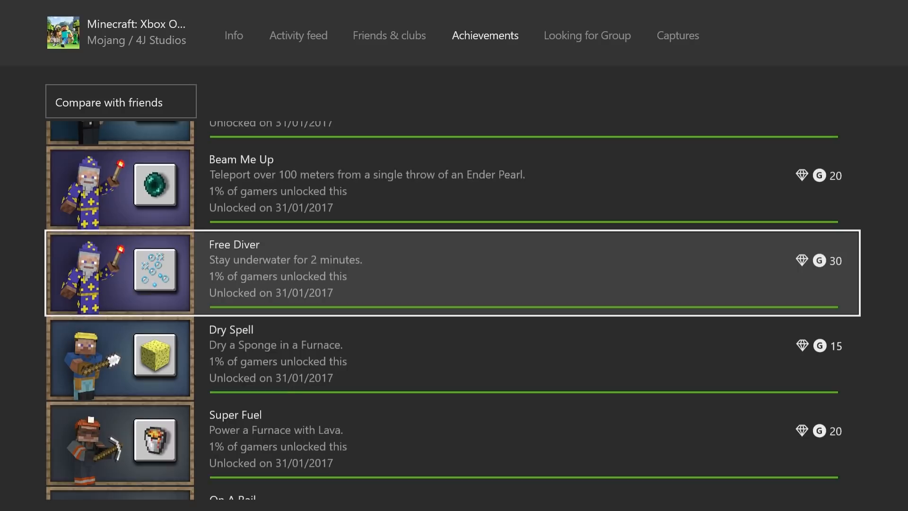
pyautogui.scroll(-3)
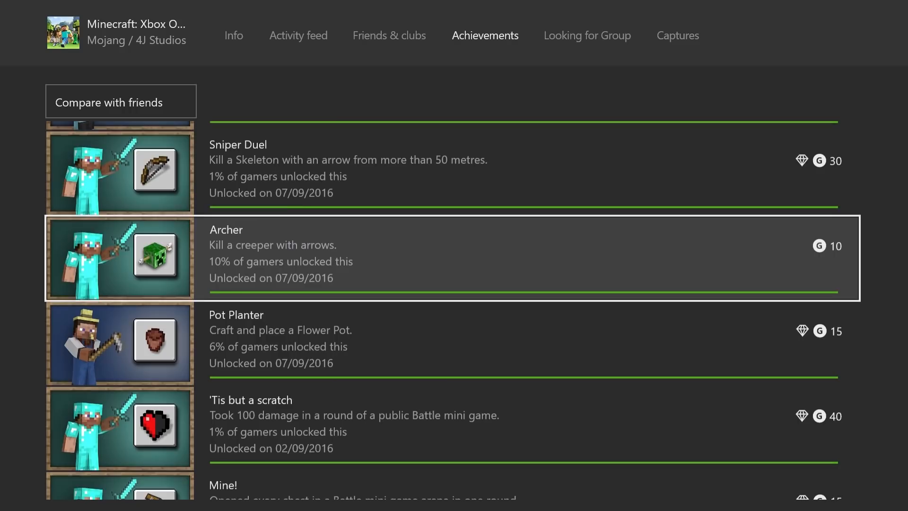
pyautogui.scroll(-3)
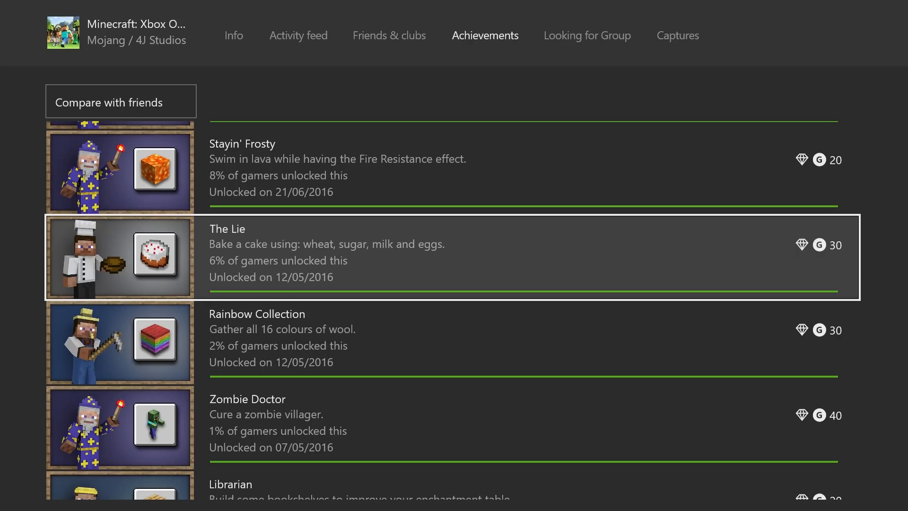
pyautogui.scroll(-3)
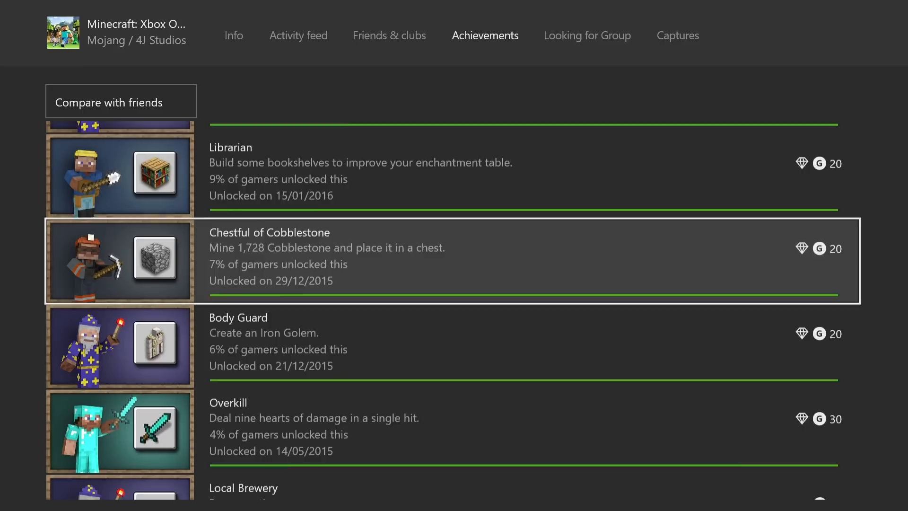
pyautogui.scroll(-3)
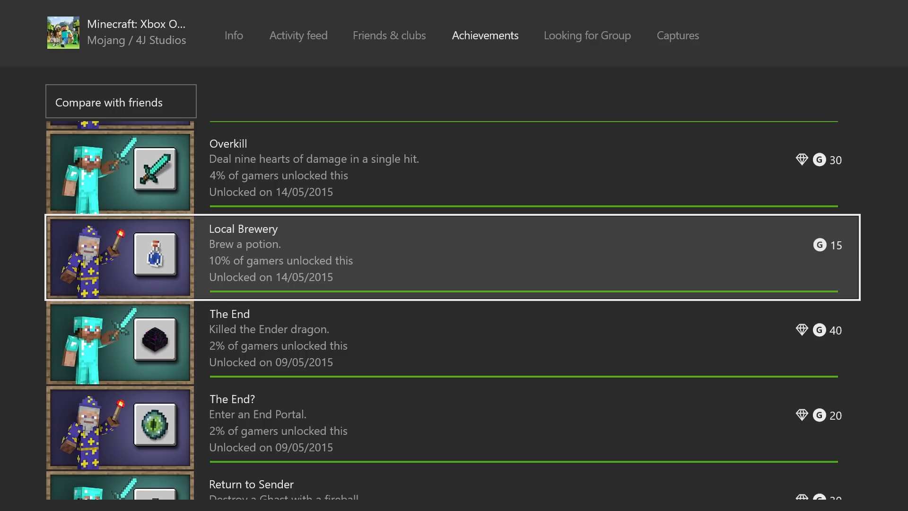
pyautogui.scroll(-3)
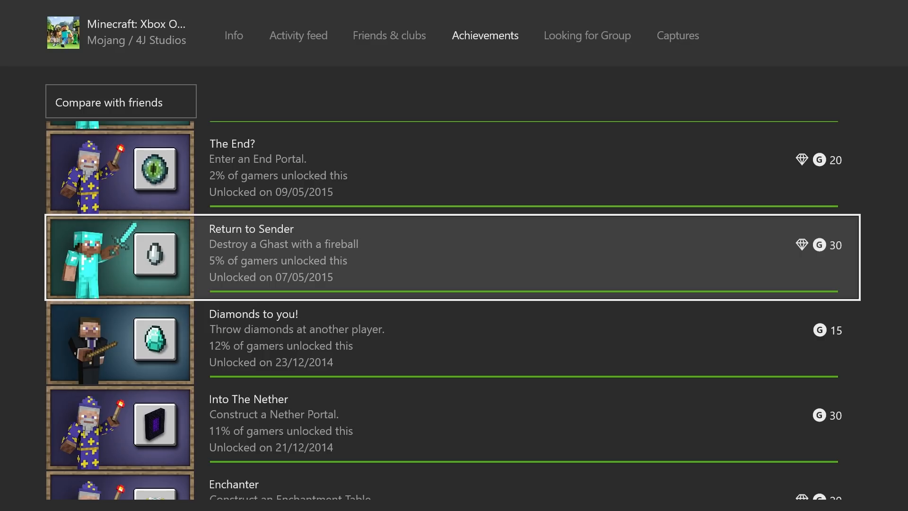
pyautogui.scroll(-3)
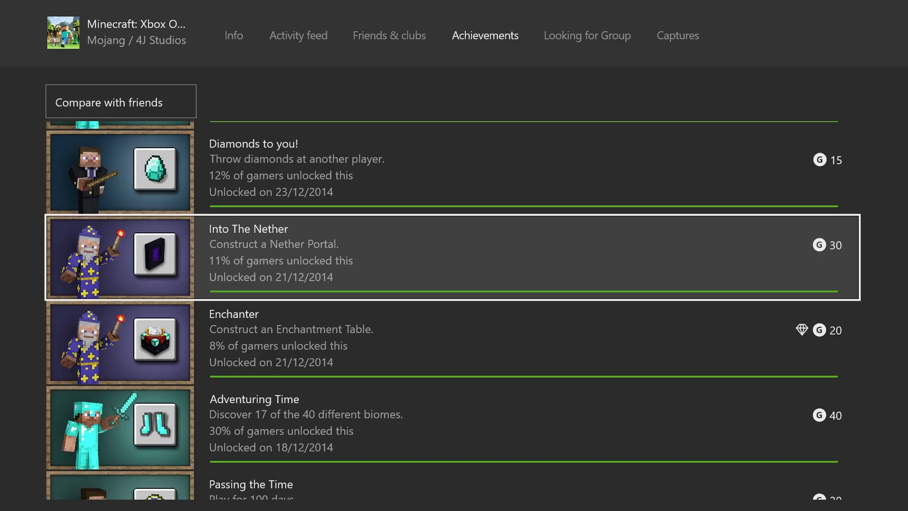
pyautogui.scroll(-3)
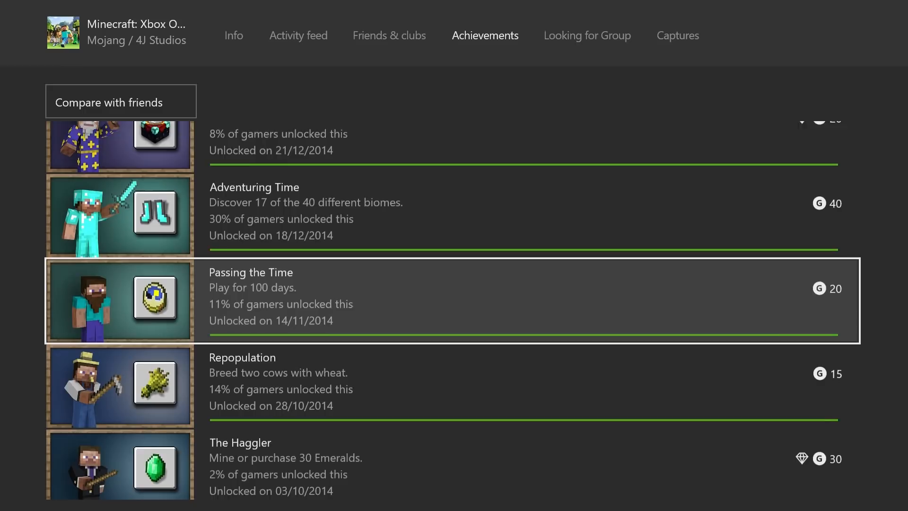
pyautogui.scroll(-3)
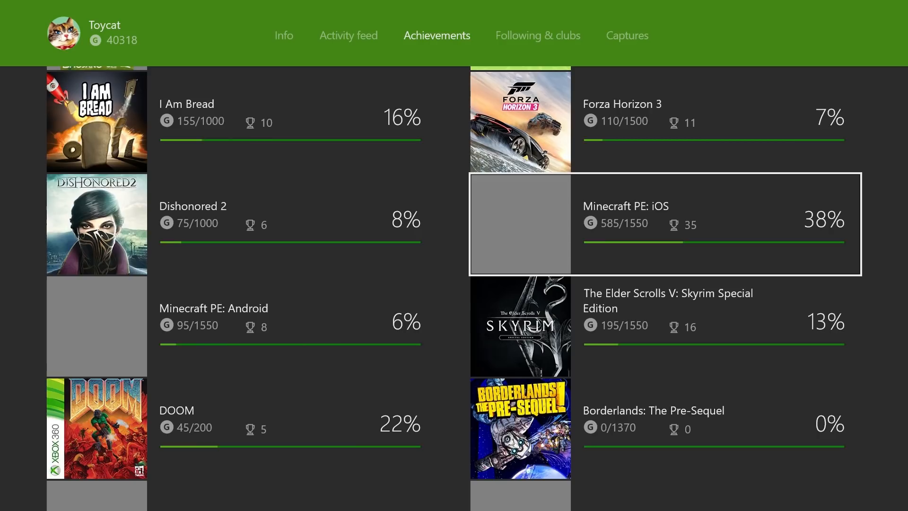
# Select the Minecraft PE: iOS tile to view its June 2016 unlocks like The Lie and Iron Man
pyautogui.click(214, 309)
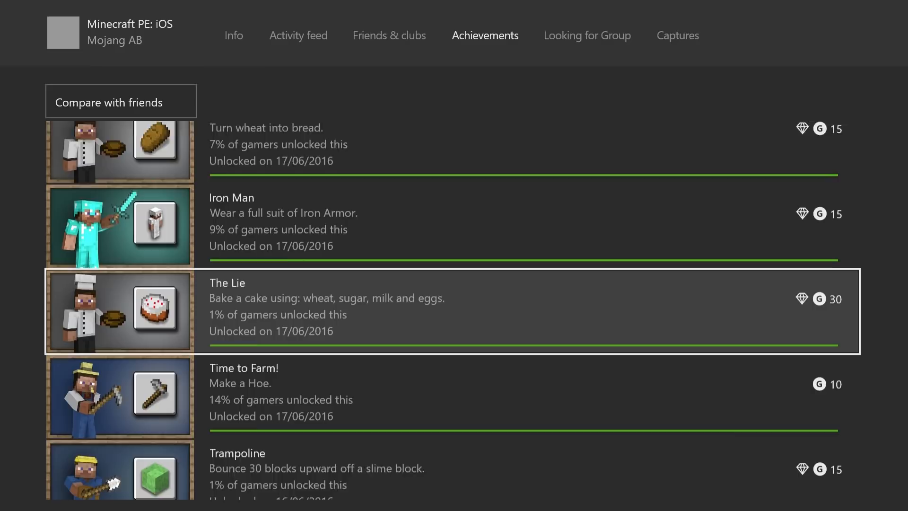
pyautogui.scroll(-3)
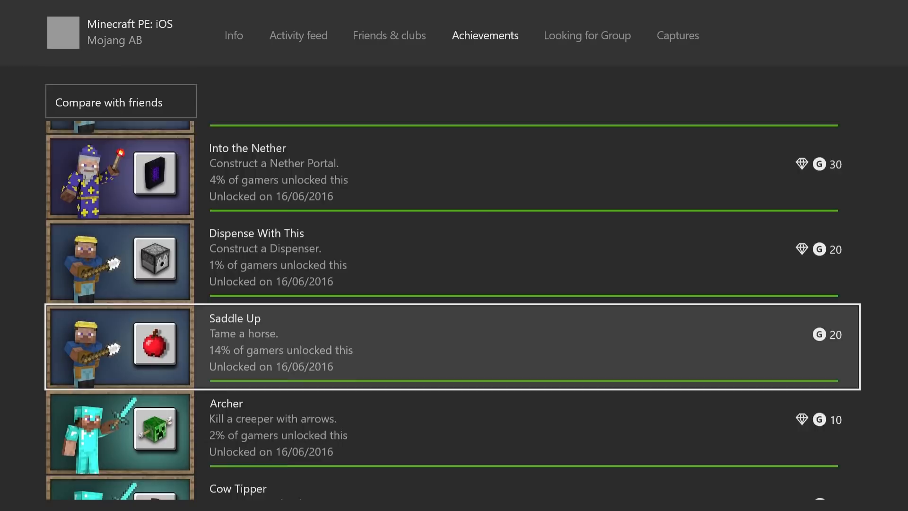
pyautogui.scroll(-3)
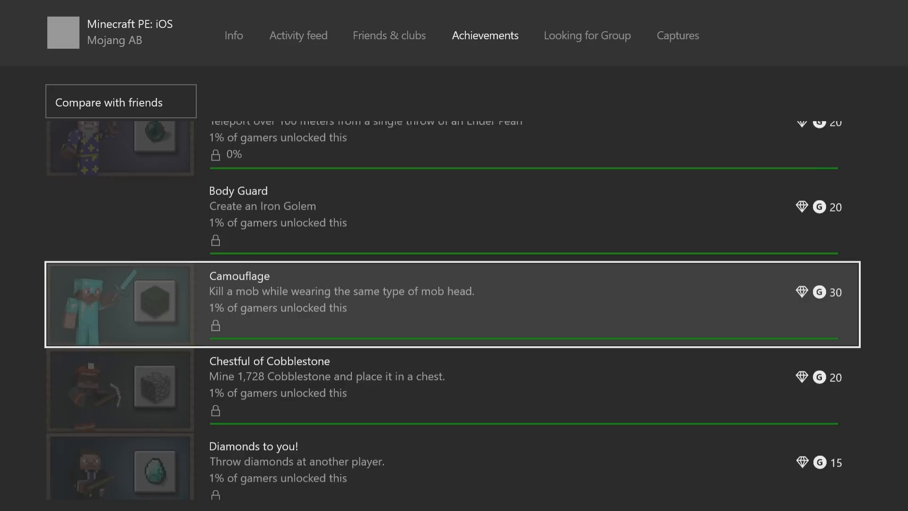
pyautogui.scroll(-3)
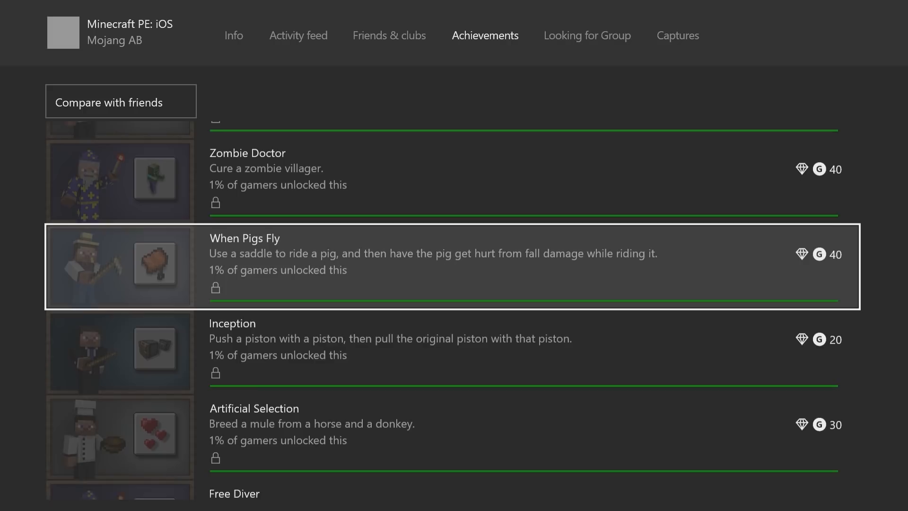
pyautogui.scroll(-3)
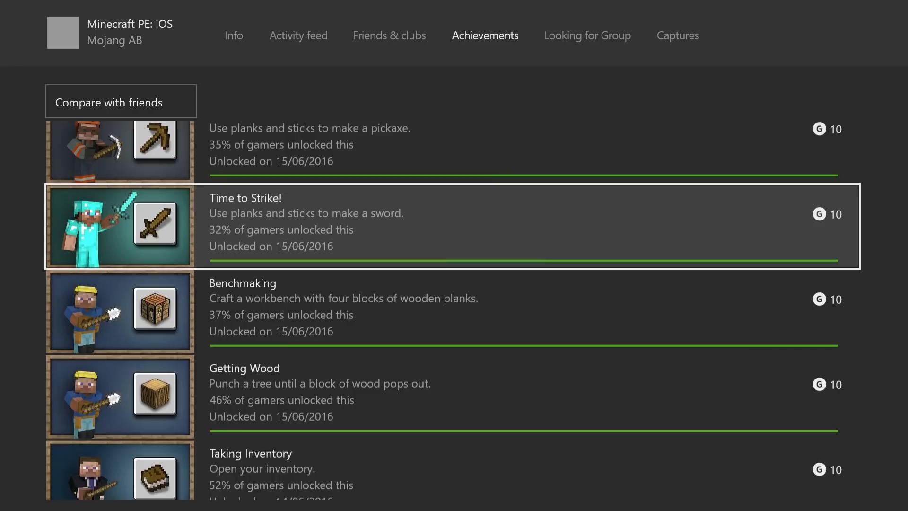
pyautogui.scroll(-3)
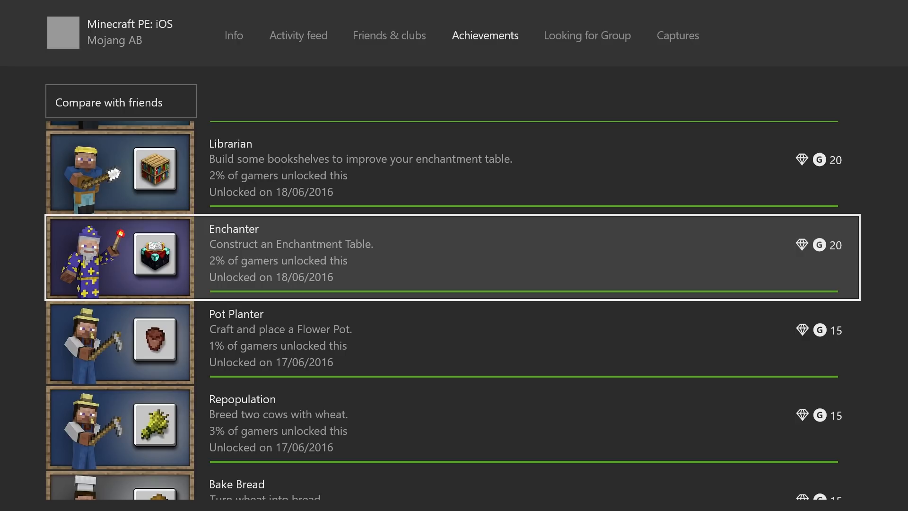
pyautogui.scroll(-3)
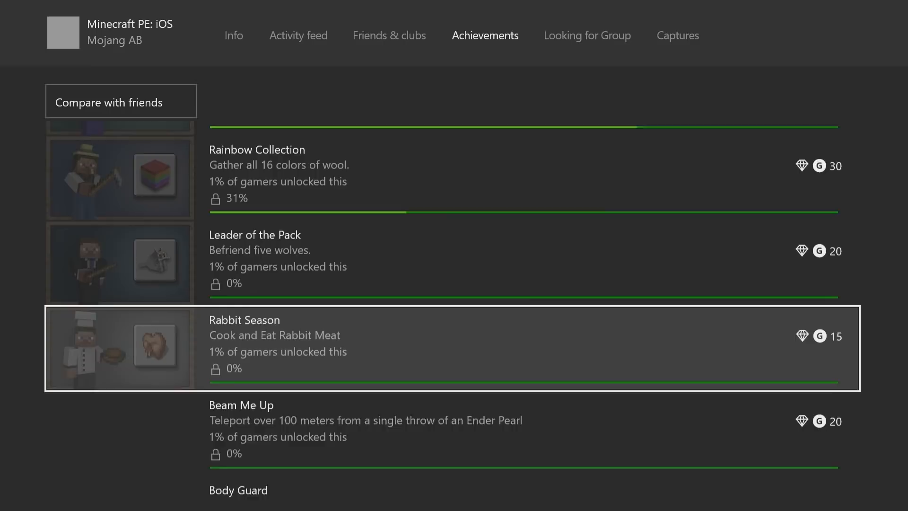
pyautogui.scroll(-3)
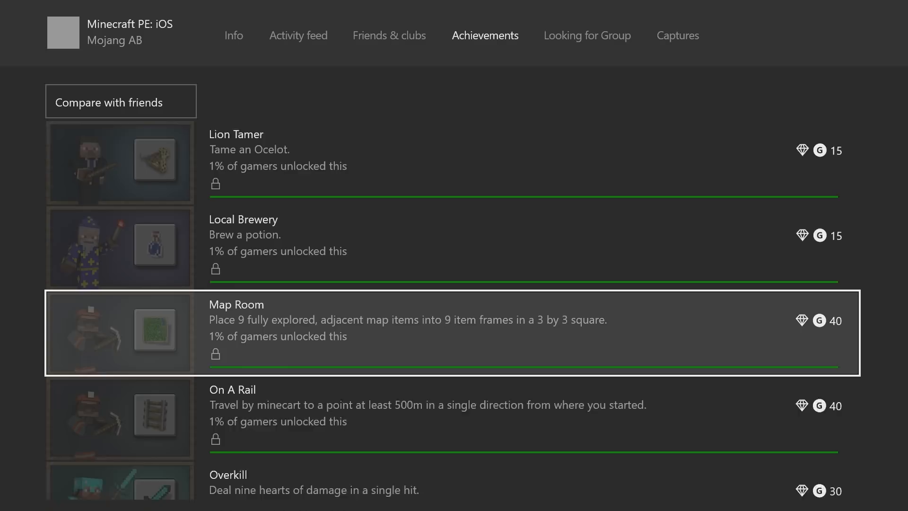
pyautogui.scroll(-3)
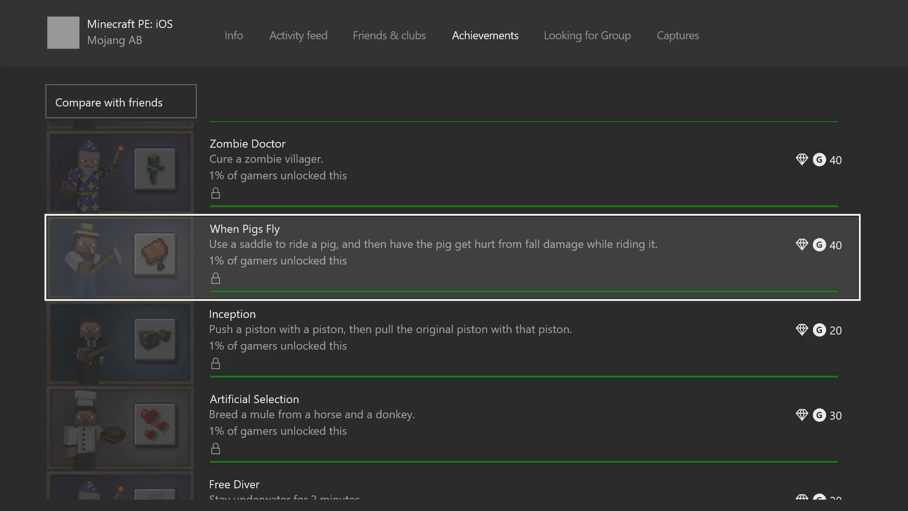
pyautogui.scroll(-3)
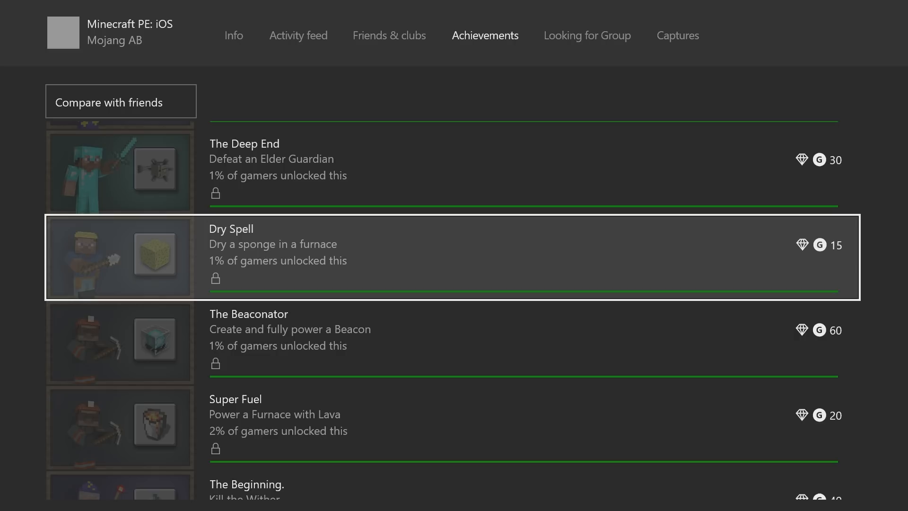
pyautogui.scroll(-3)
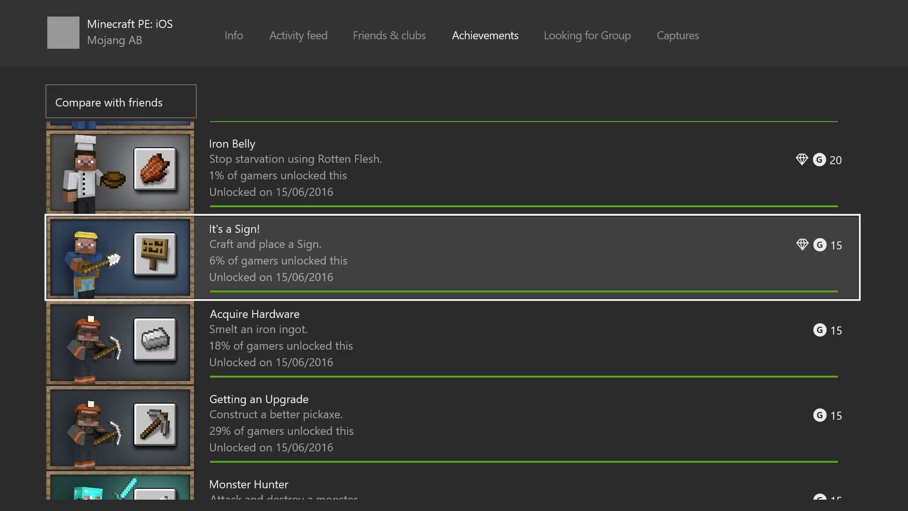
pyautogui.scroll(-3)
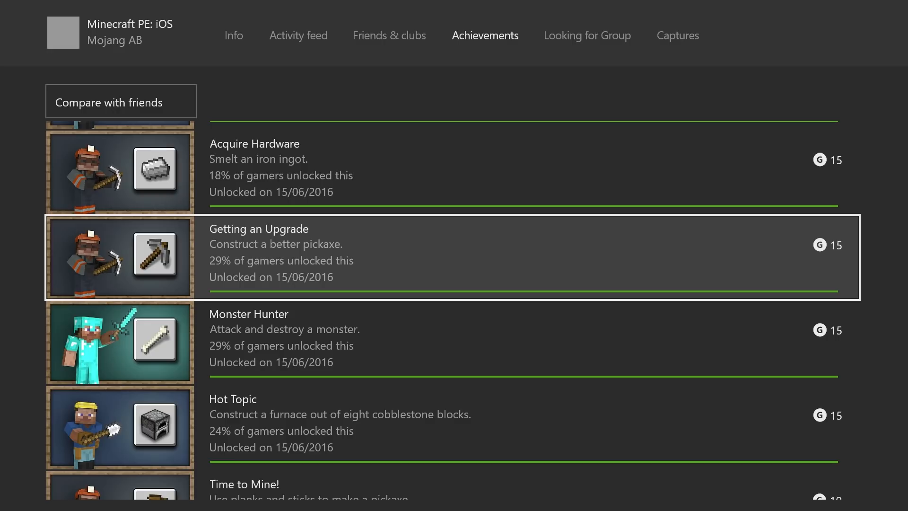
pyautogui.scroll(-3)
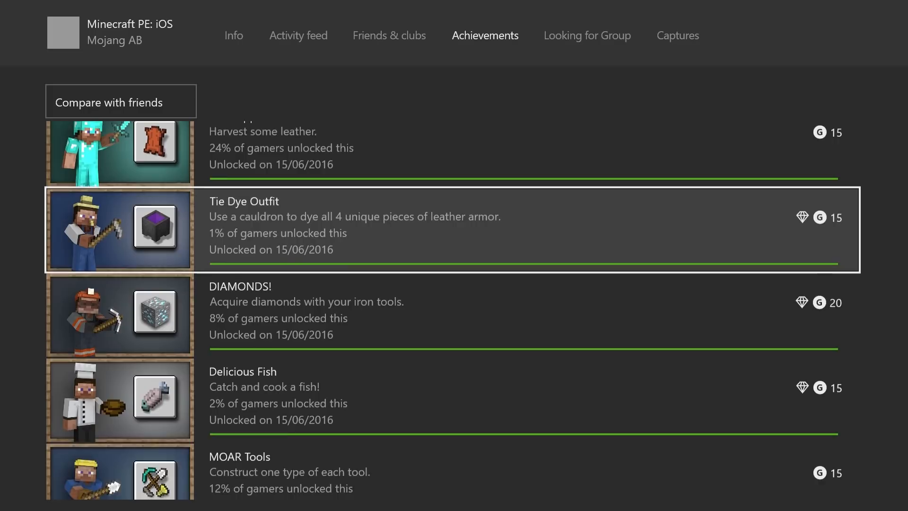
pyautogui.scroll(-3)
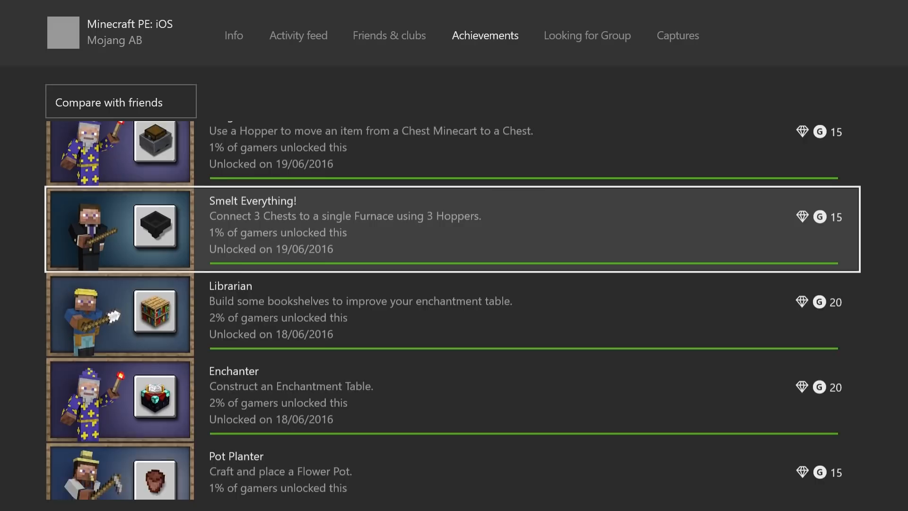